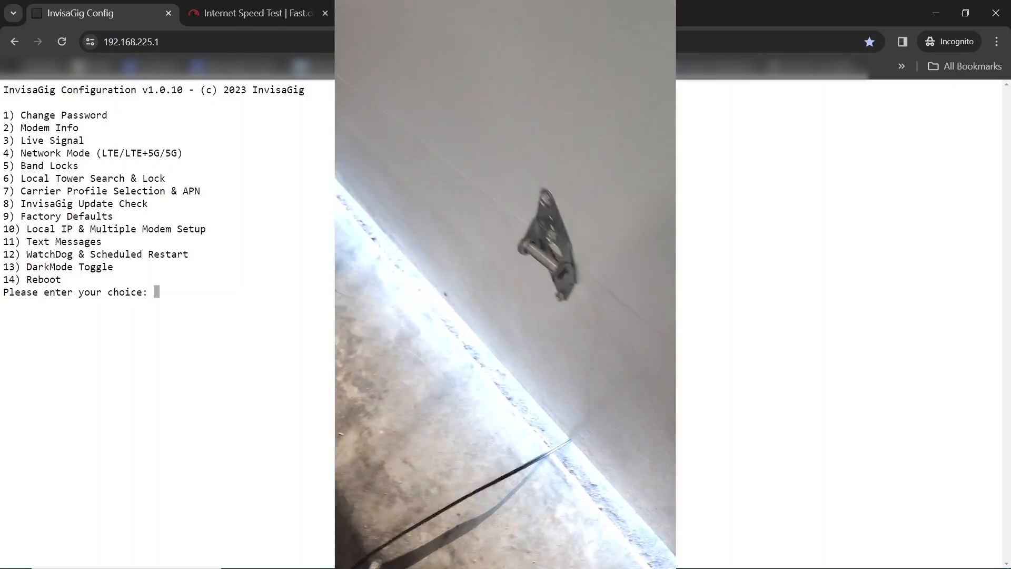
{"action": "type", "text": "3"}
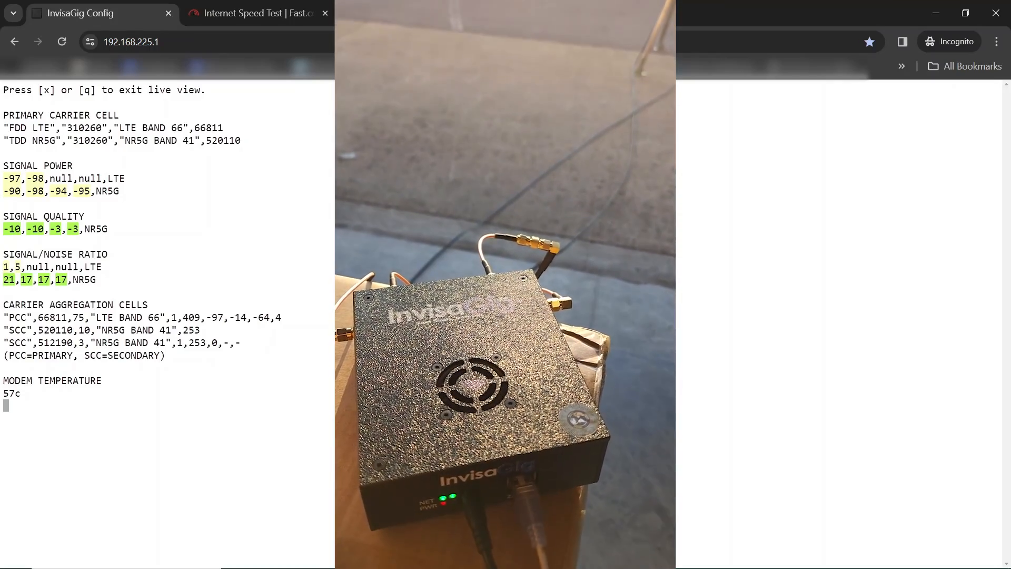